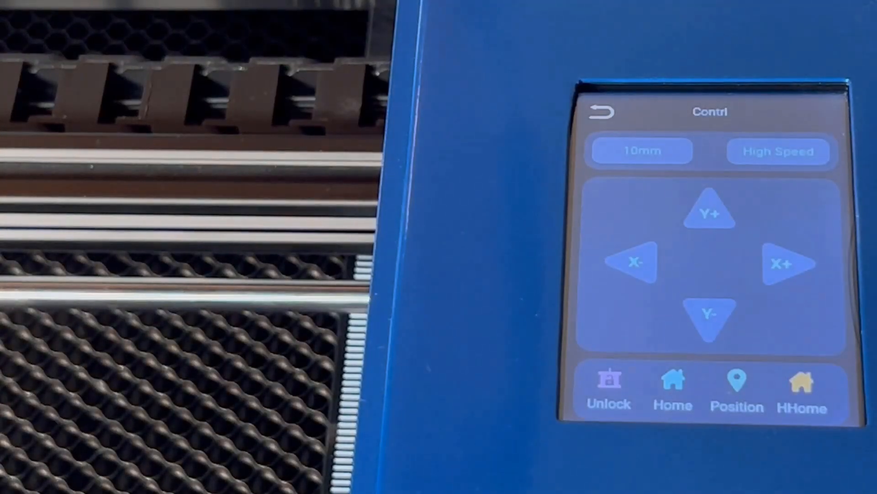
Fix the laser head's current spot as the working position and acknowledge 'Positioning success'
left_click(674, 390)
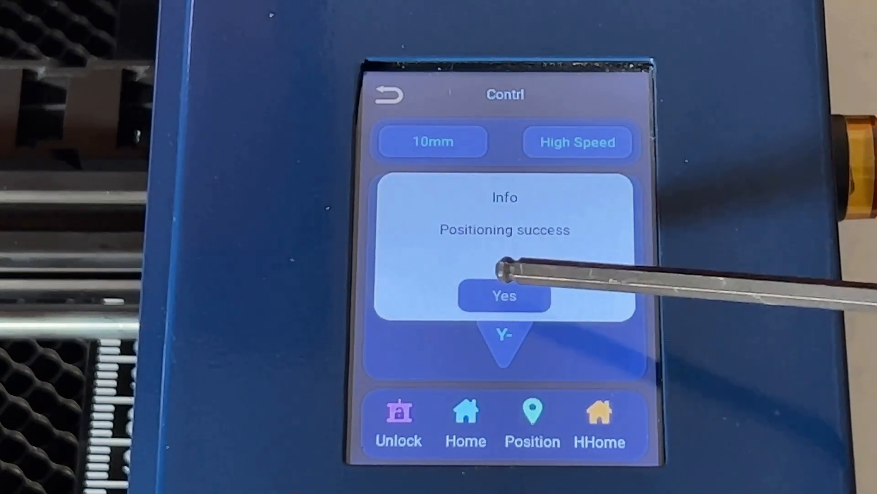
left_click(502, 295)
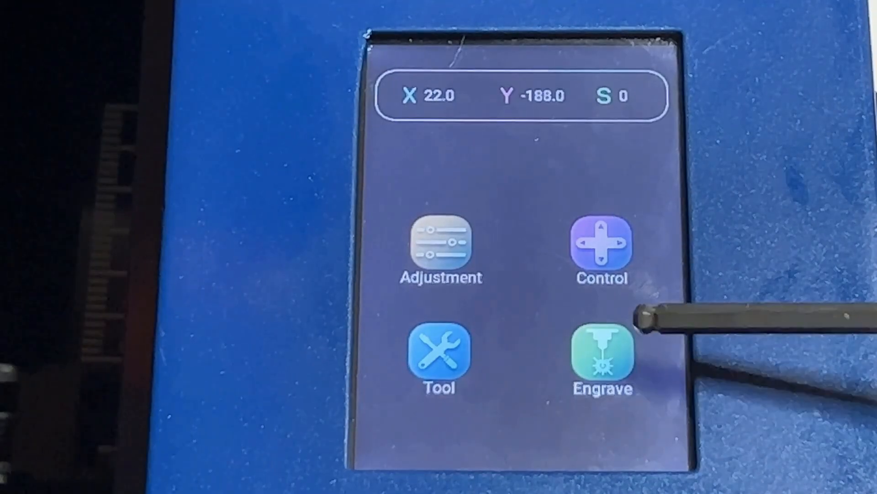
Load TS3-TEST.nc from File Select, set its position at the laser head and acknowledge success
left_click(602, 358)
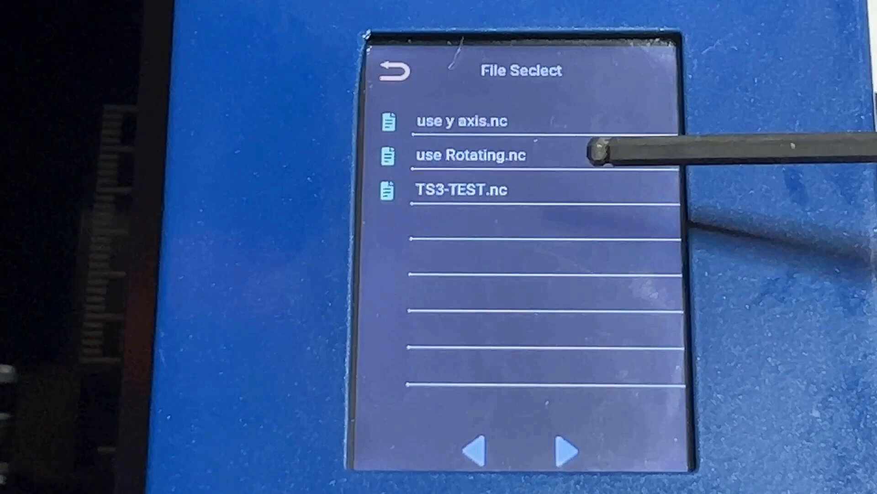
left_click(461, 189)
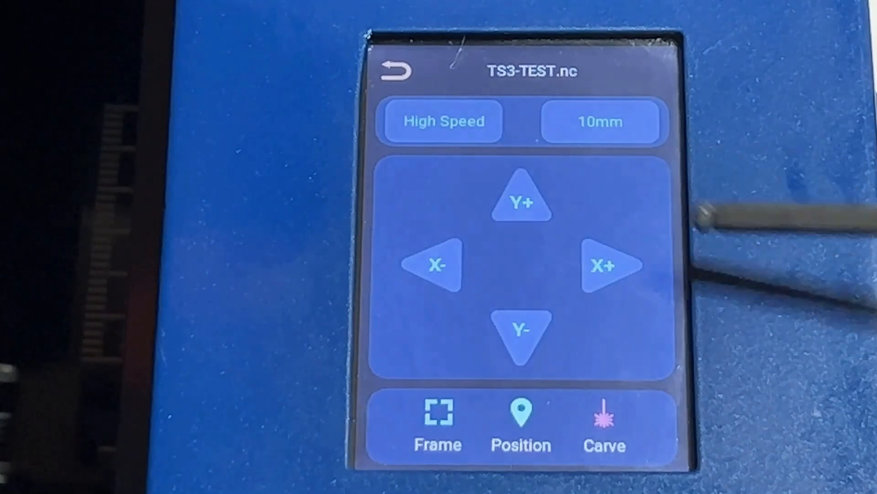
left_click(520, 418)
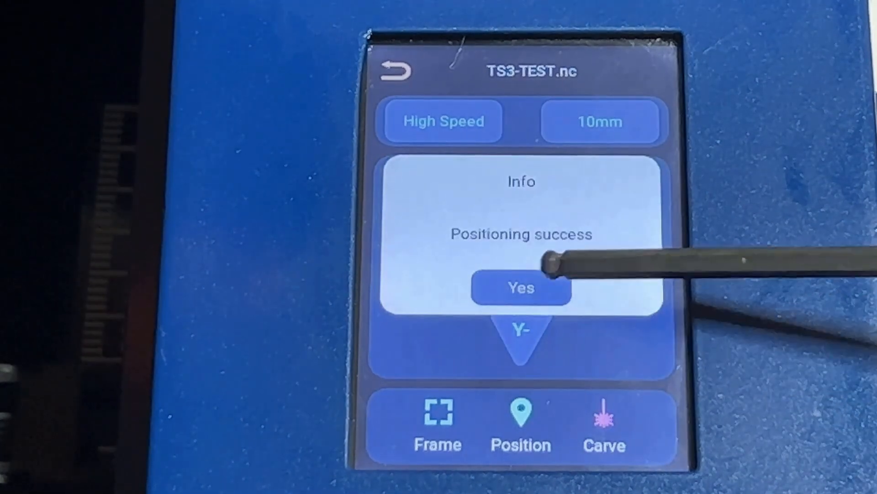
left_click(520, 288)
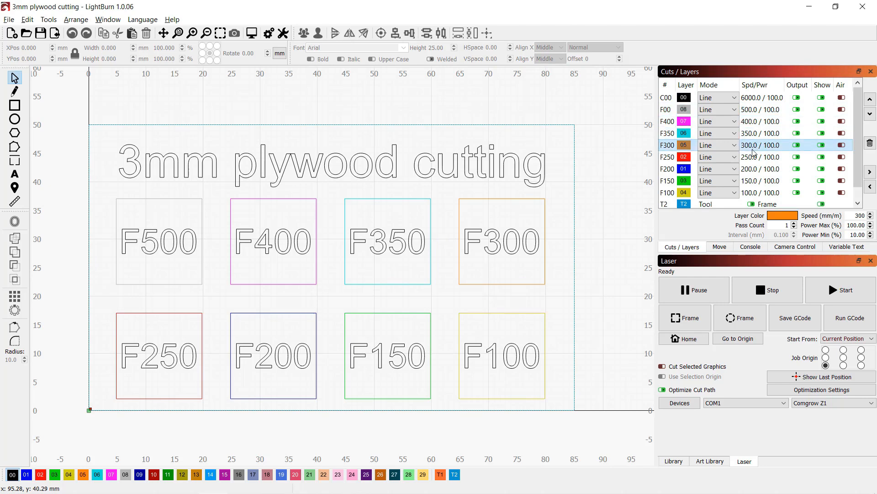
Preview the plywood cutting job from the F100 layer and run its cut simulation
left_click(717, 193)
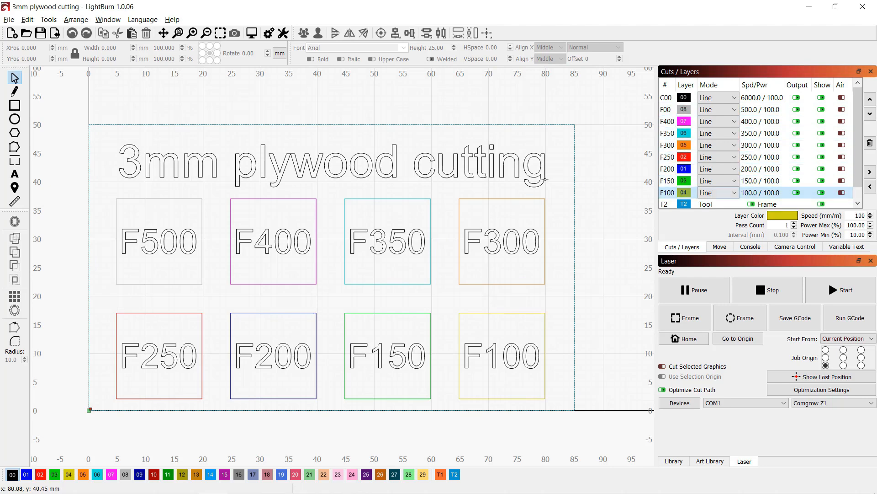
left_click(250, 33)
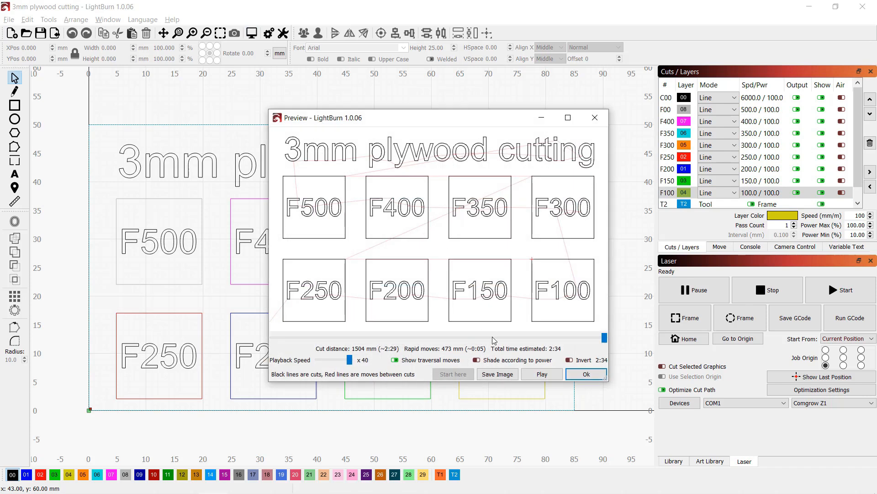
left_click(541, 374)
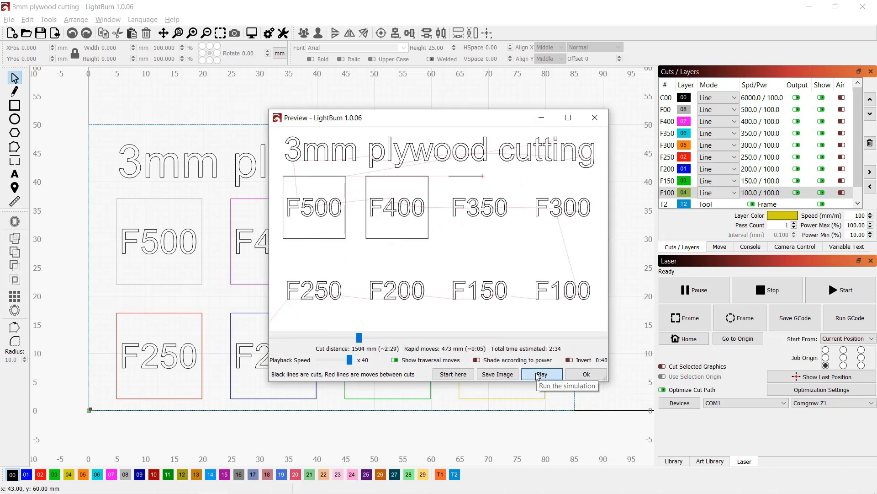
left_click(540, 374)
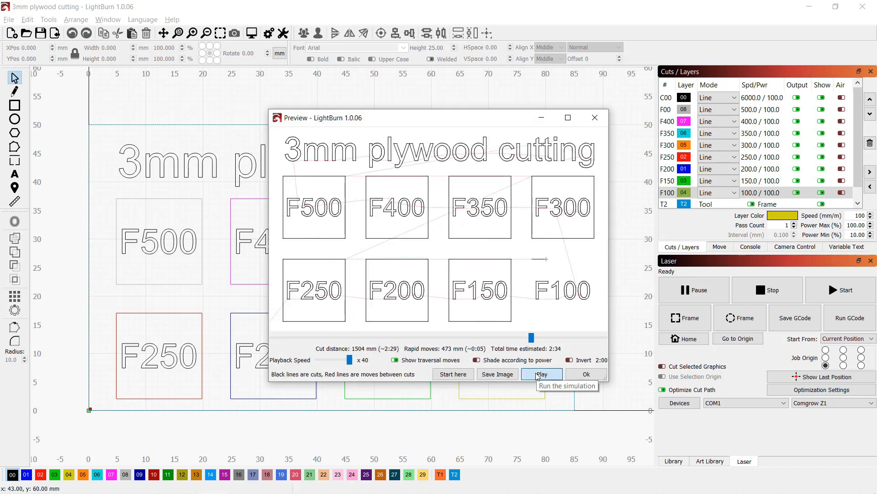
left_click(540, 373)
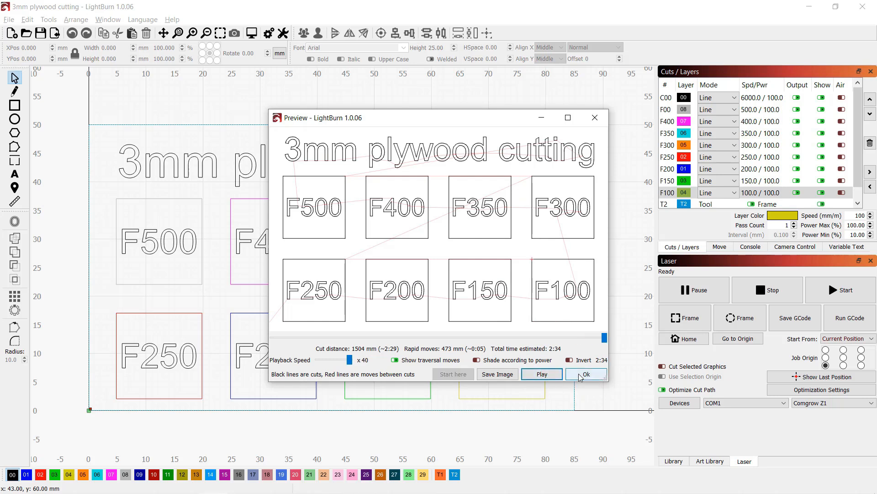
Save the cutting job as a GCode file onto the TS3 (G:) drive
left_click(8, 19)
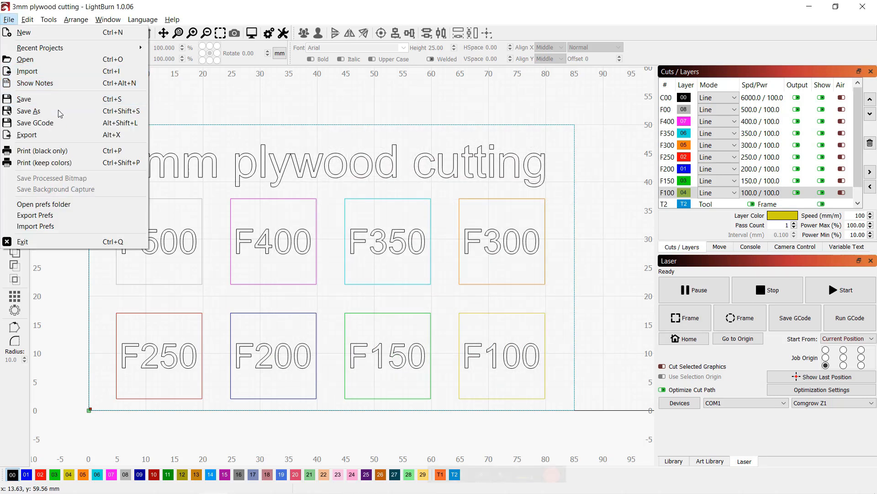
left_click(36, 123)
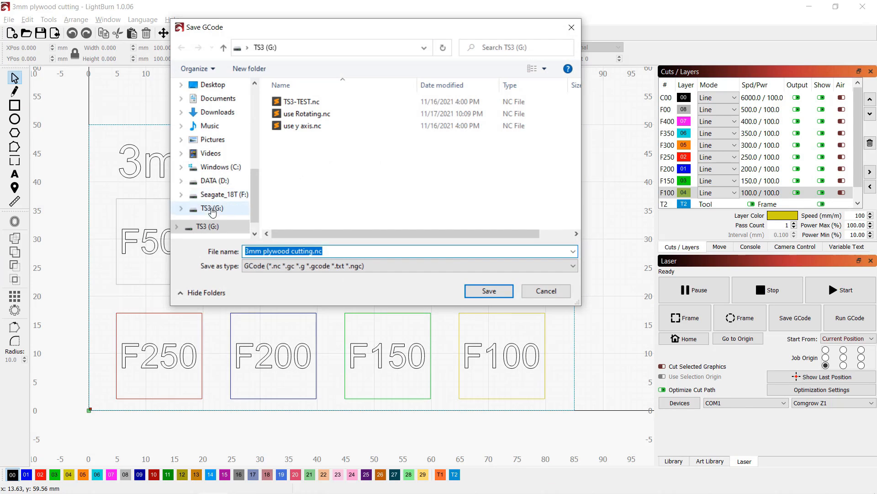
left_click(211, 208)
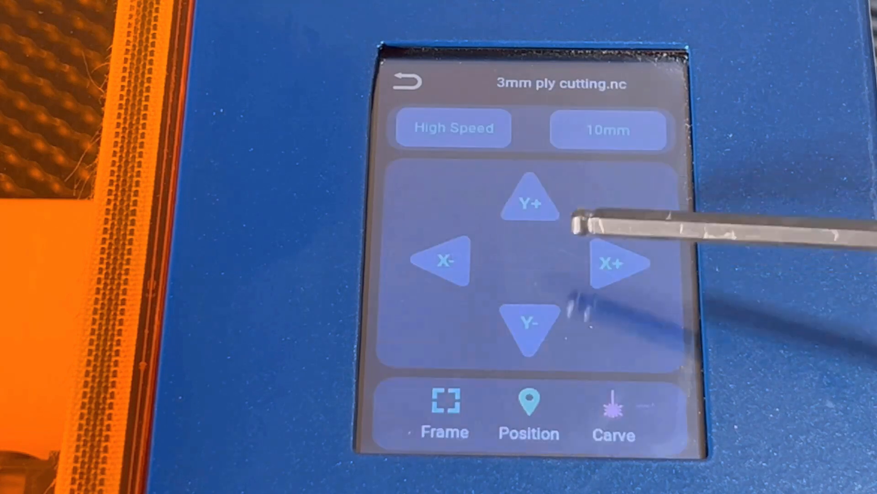
Set the position for 3mm ply cutting.nc and acknowledge the success message
left_click(527, 414)
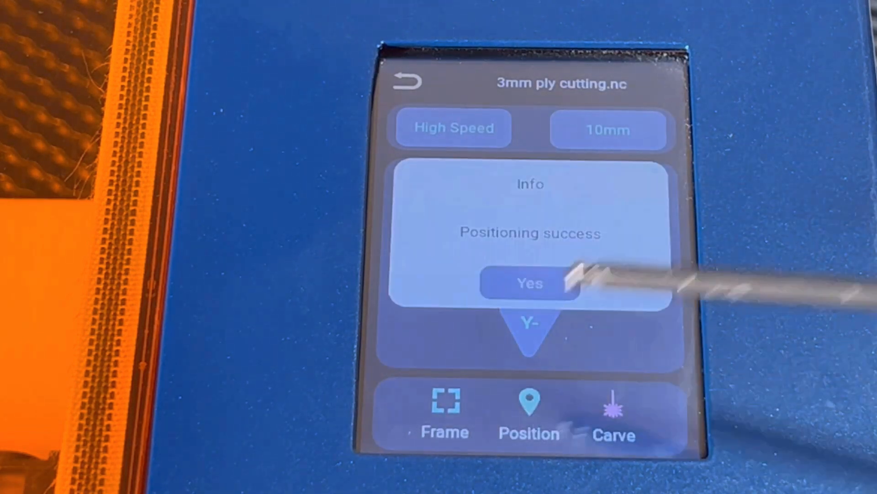
left_click(529, 283)
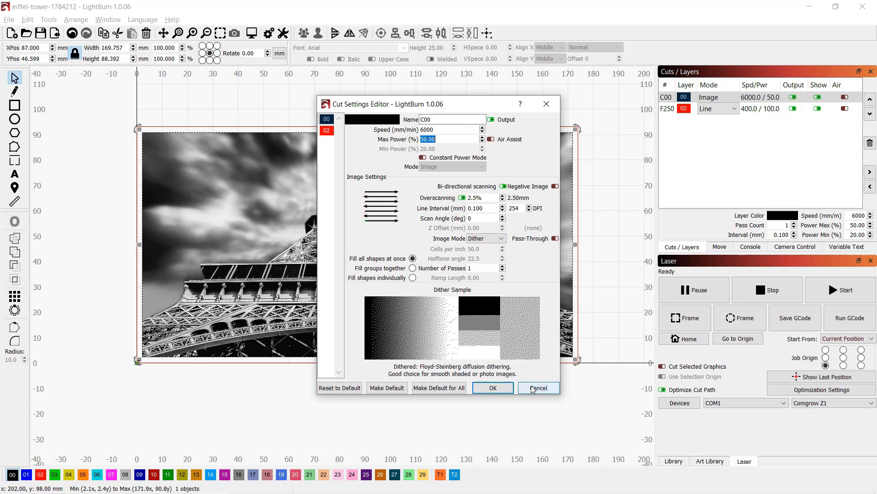
left_click(537, 388)
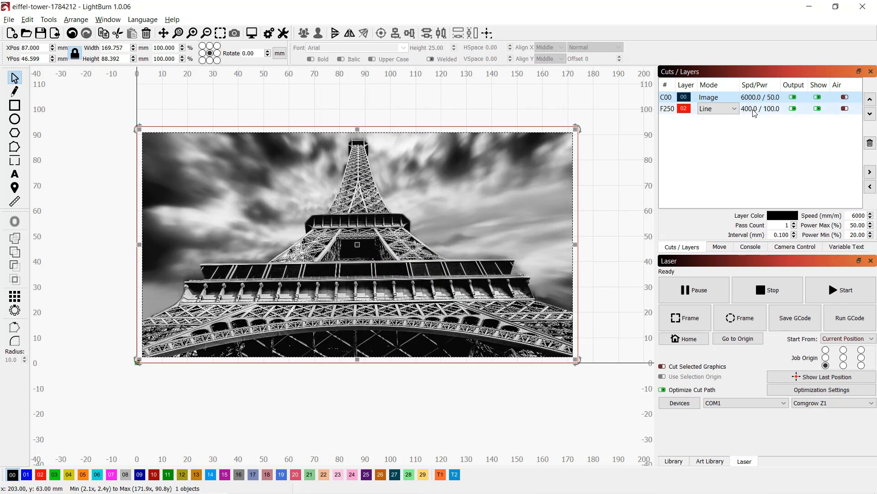
left_click(705, 108)
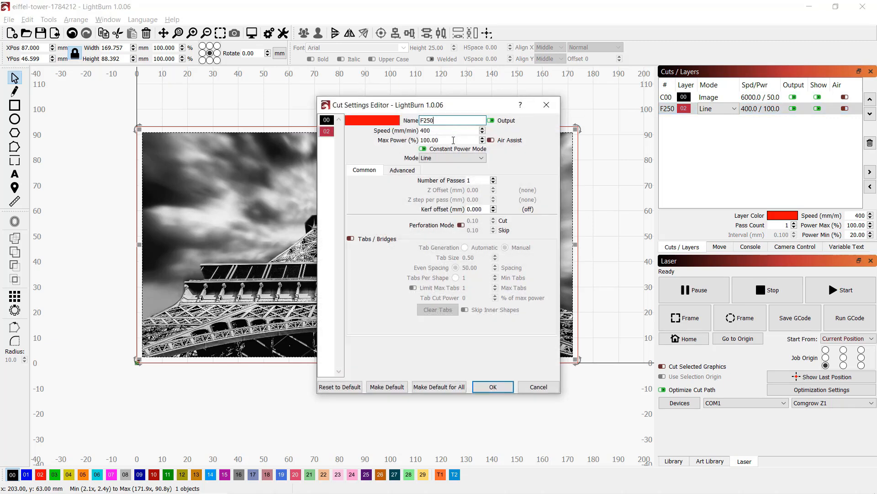
left_click(493, 387)
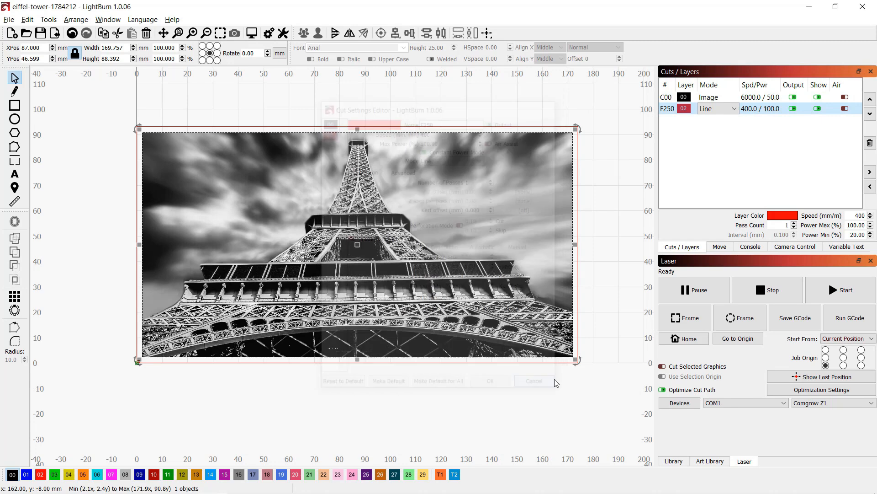
left_click(532, 380)
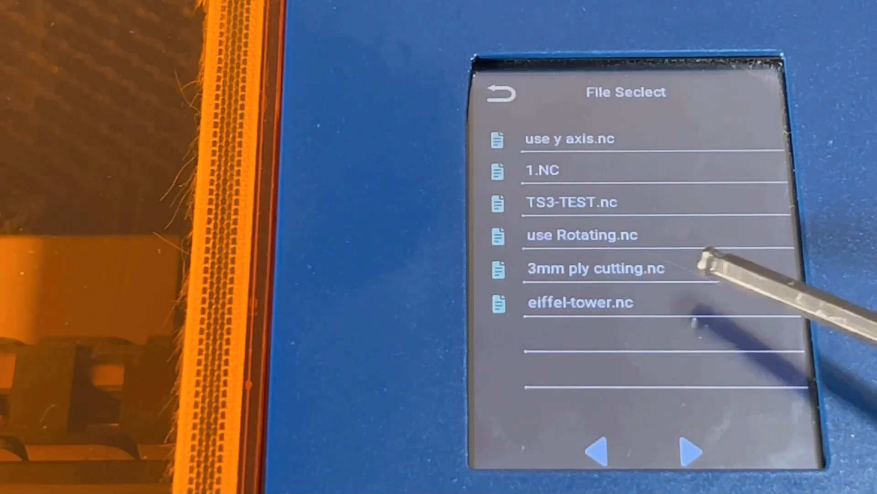
Load eiffel-tower.nc and acknowledge its positioning success message
left_click(580, 303)
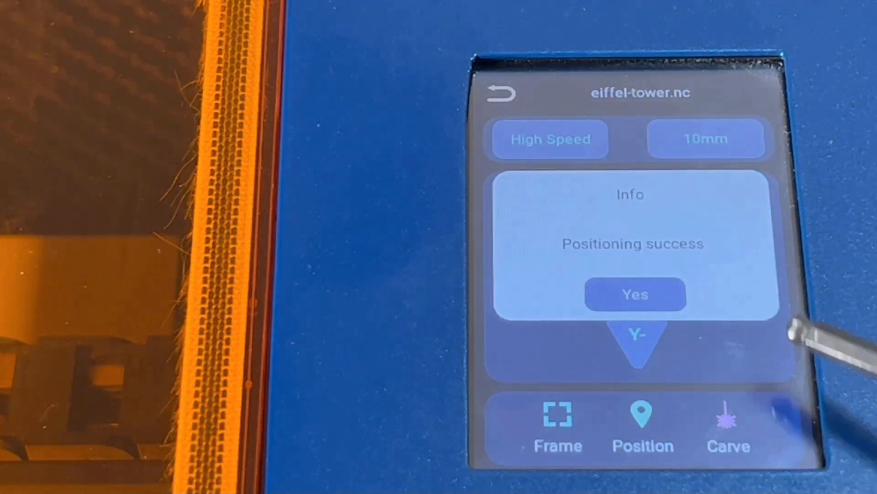
left_click(634, 295)
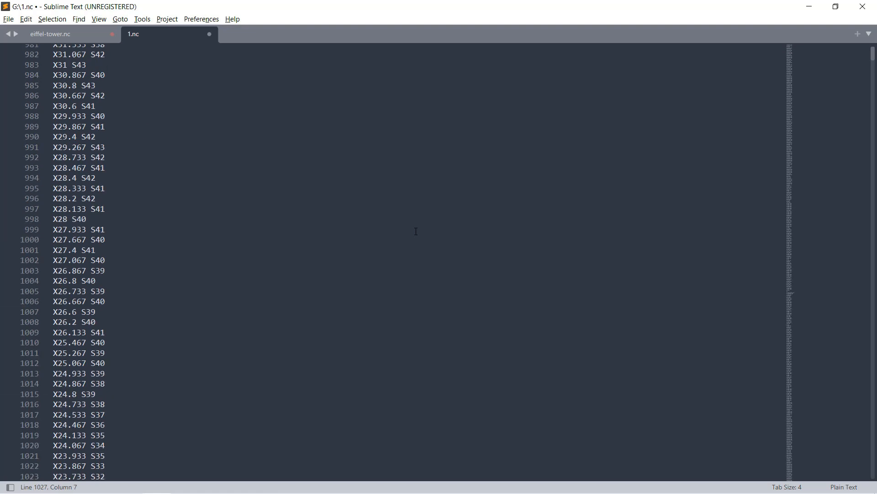
Scroll down through the 1.nc G-code in Sublime Text
scroll("down", 3)
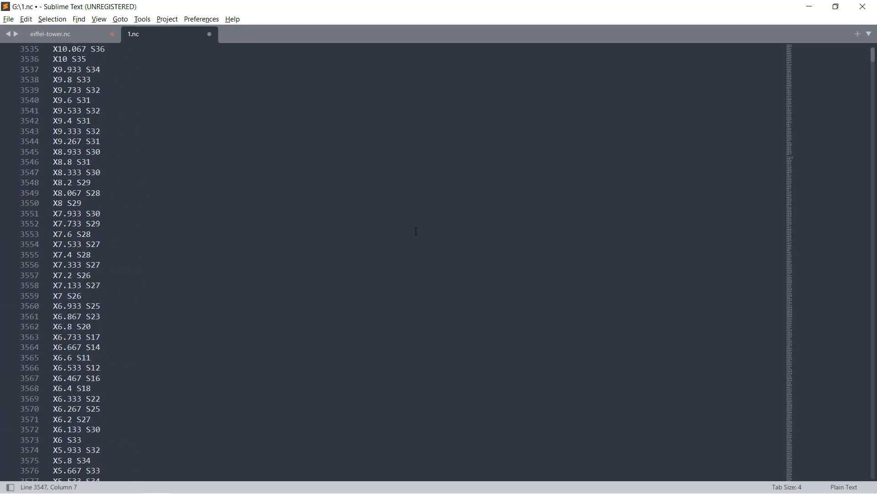
scroll("down", 3)
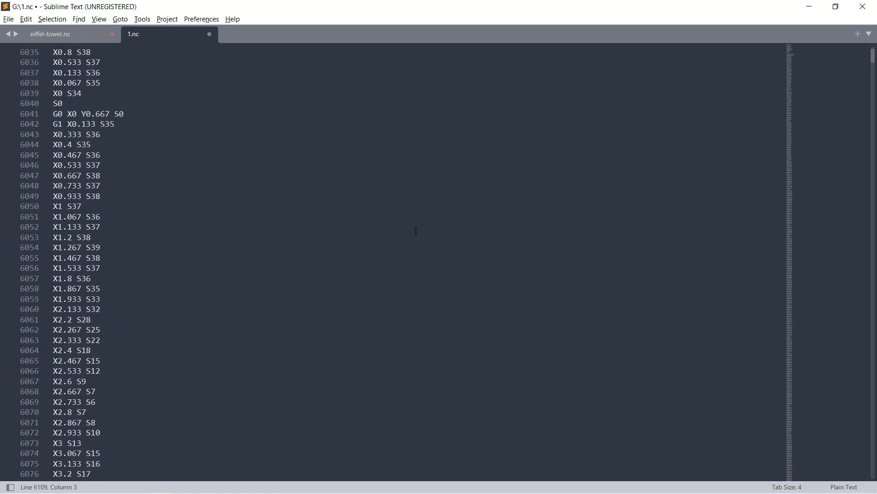
scroll("down", 3)
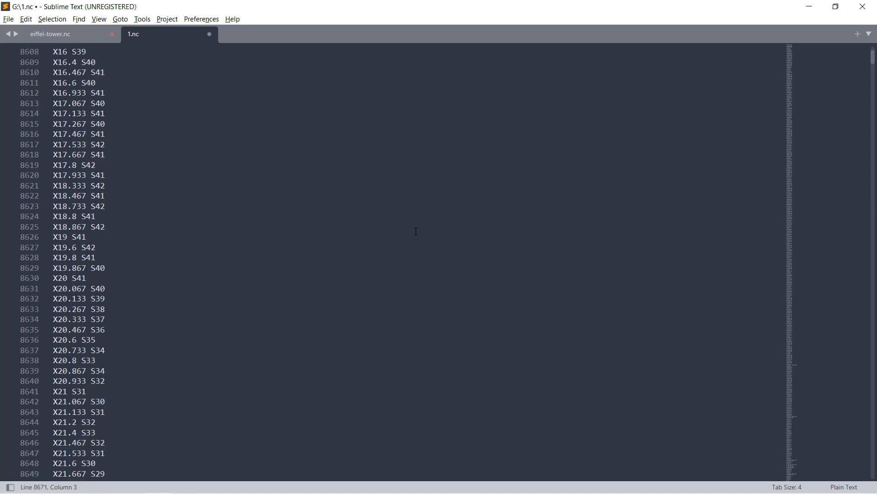
scroll("down", 3)
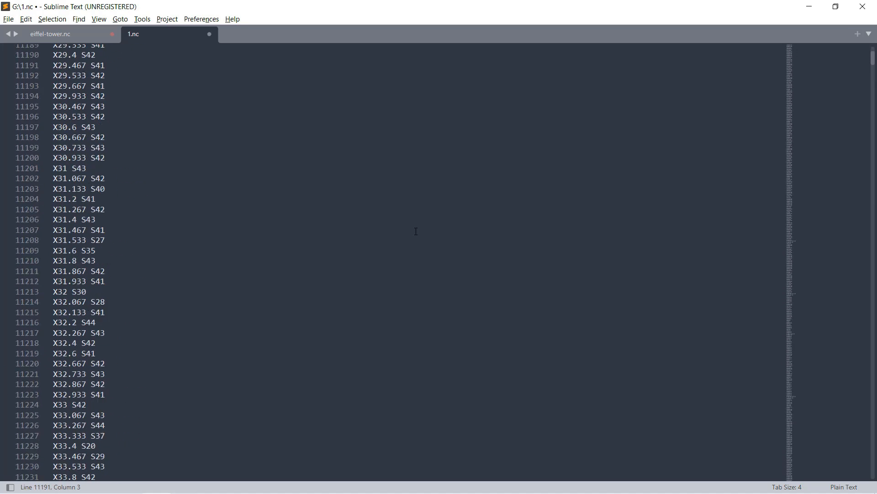
scroll("down", 3)
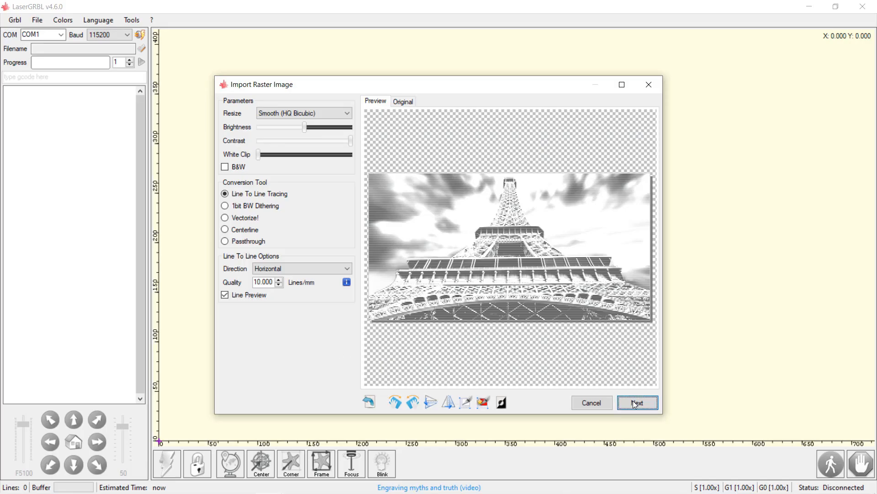
Accept line-tracing settings, create the Eiffel Tower engraving and bring up Save G-code options
left_click(636, 402)
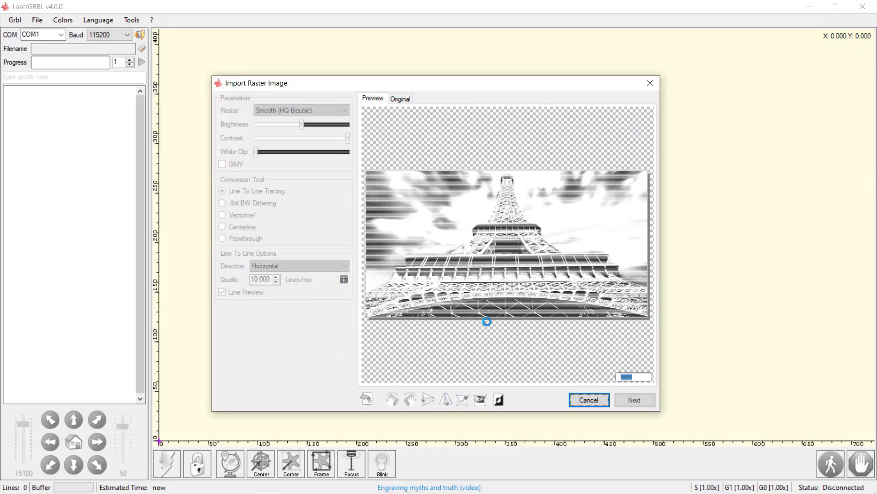
left_click(635, 399)
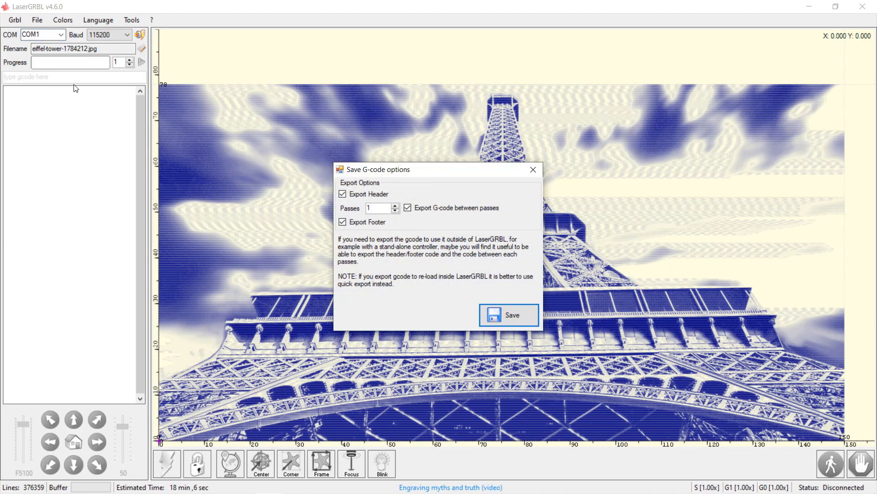
left_click(507, 314)
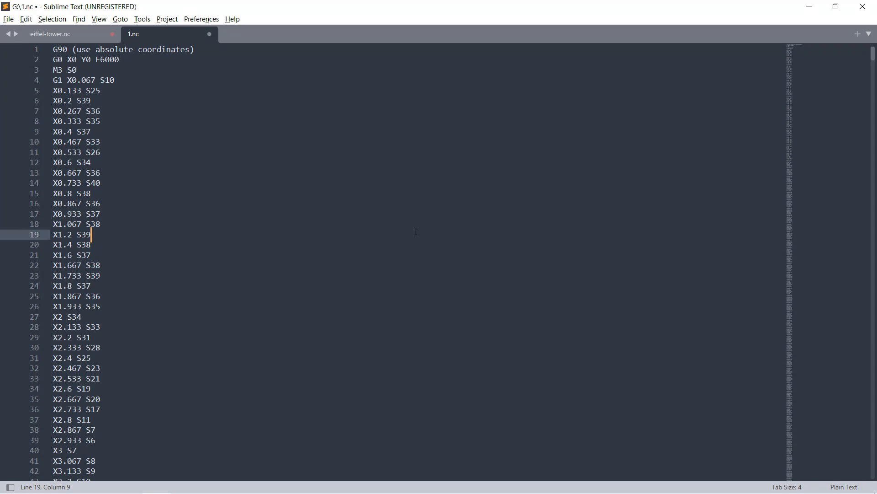
Return to the start of 1.nc, then switch to eiffel-tower.nc to view its Bounds header
scroll("down", 3)
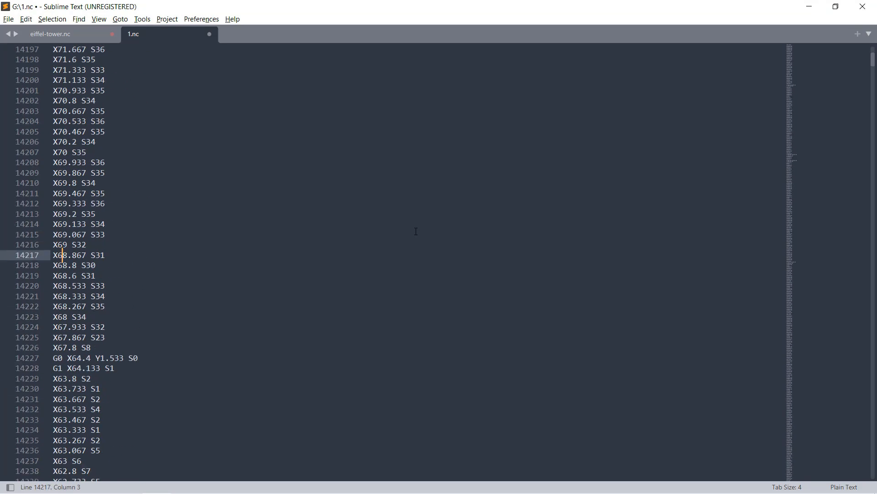
key("ctrl+End")
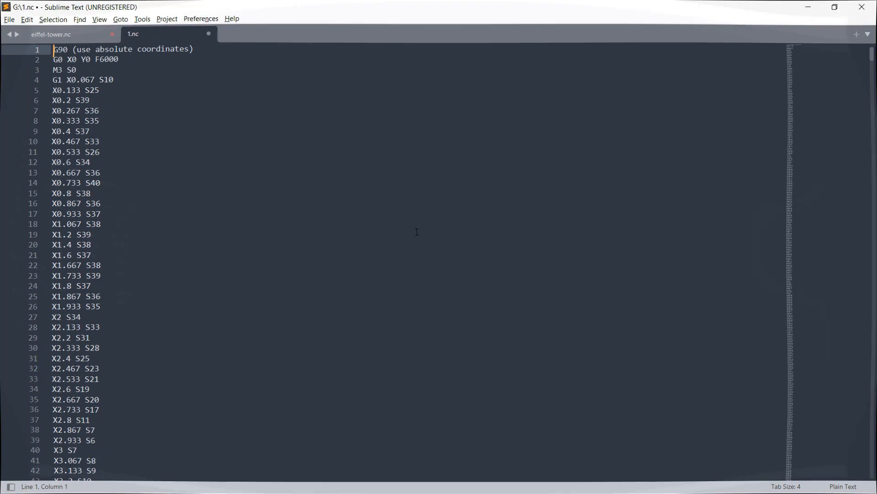
left_click(51, 34)
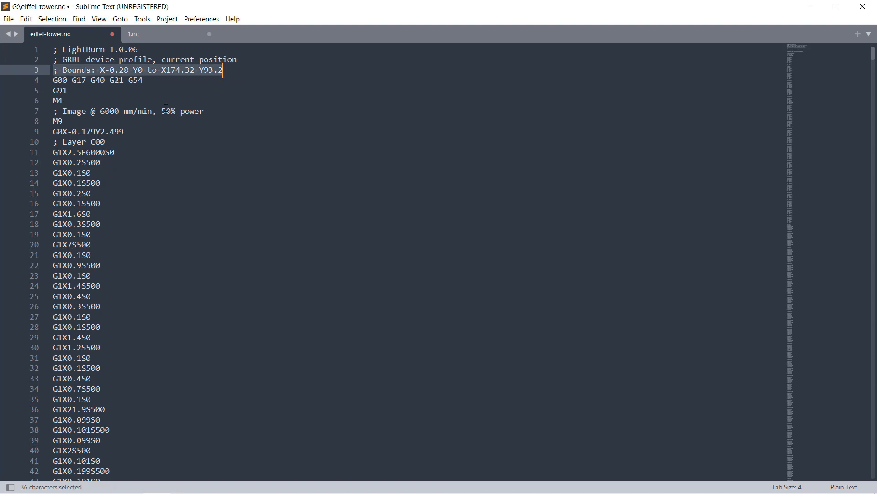
Add '; Bounds: X0 Y0 to X120 Y90' at the top of 1.nc, then edit its X and Y extents
left_click(133, 34)
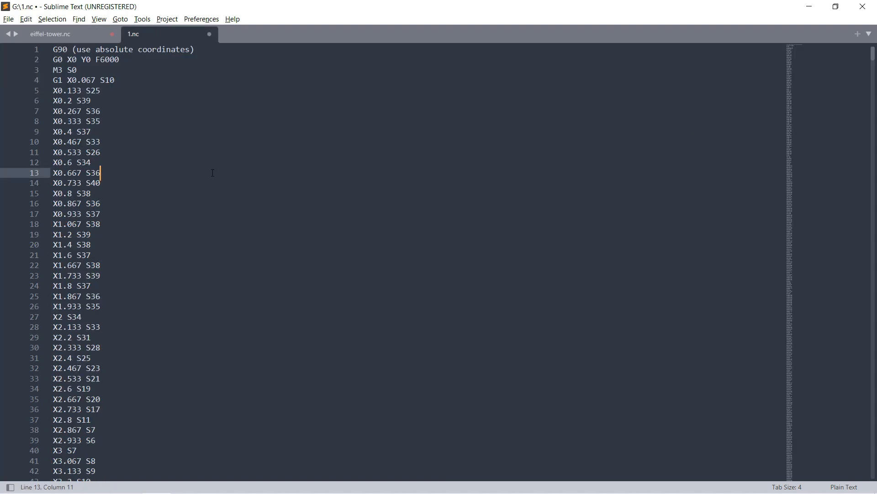
type("; Bounds: X0 Y0 to X120 Y90")
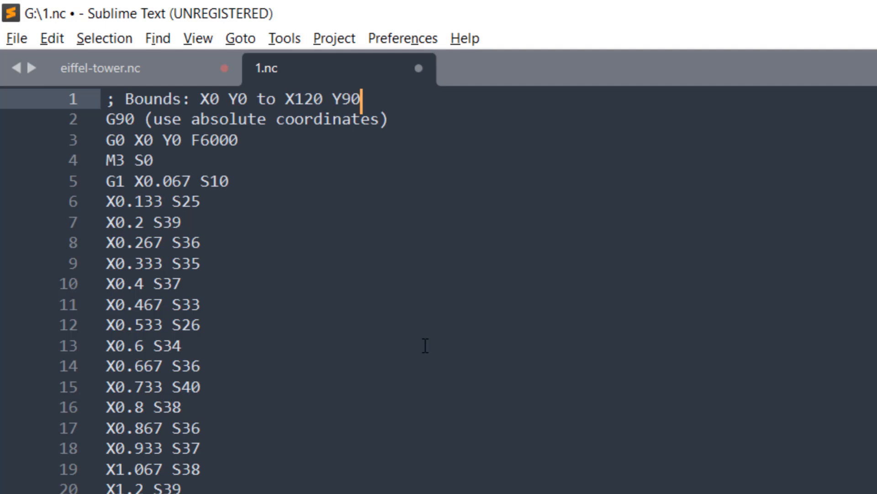
left_click(296, 99)
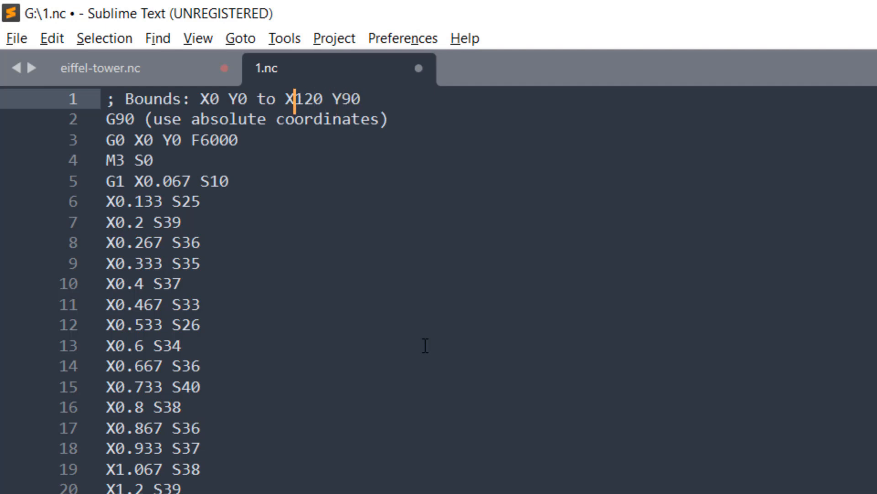
type("100")
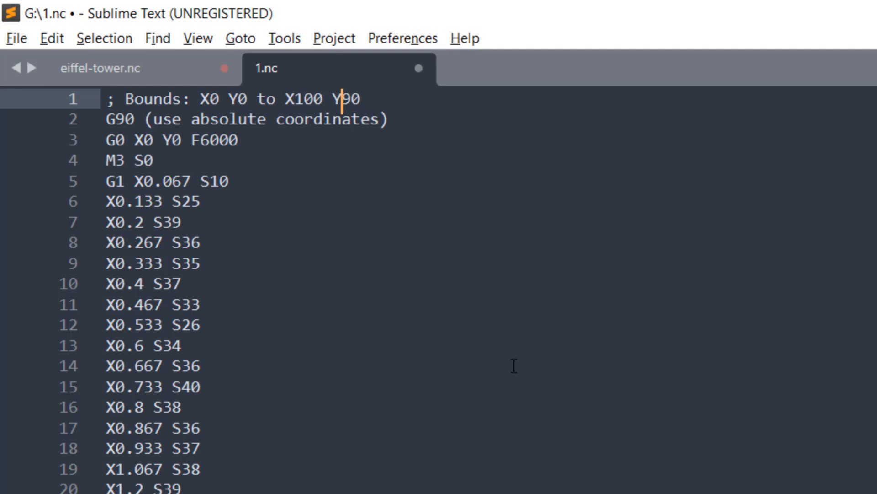
type("8")
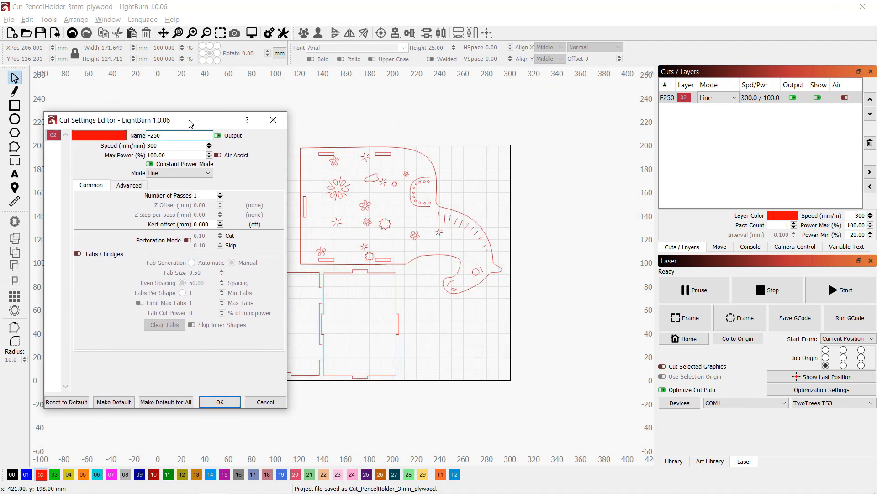
mouse_move(376, 226)
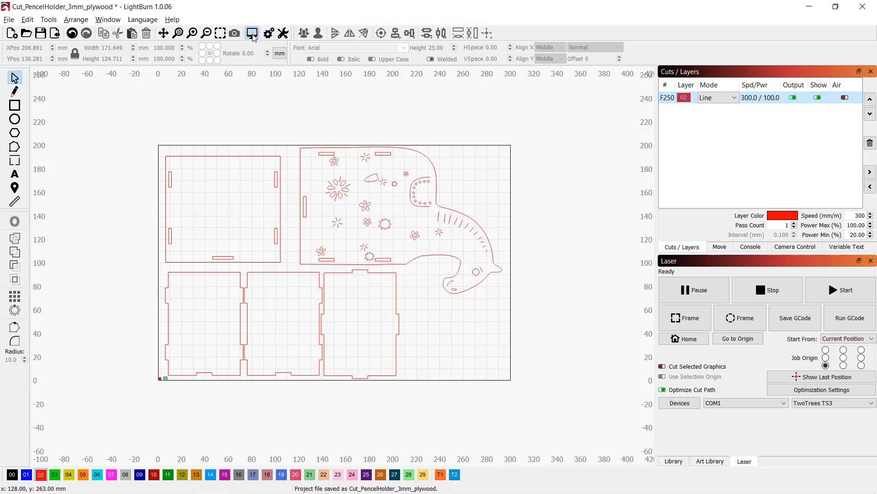
Preview the full pencil holder cutting job
left_click(251, 33)
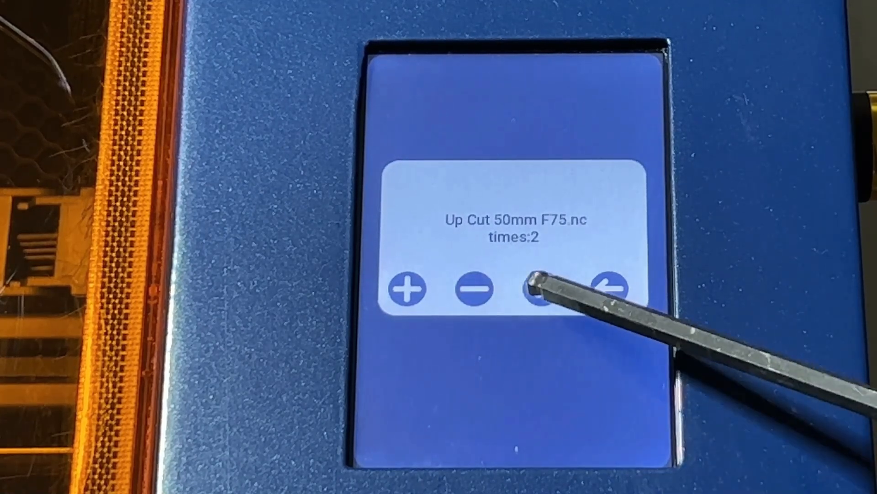
Start Up Cut 50mm F75.nc with two passes and raise its running speed to 135%
left_click(538, 288)
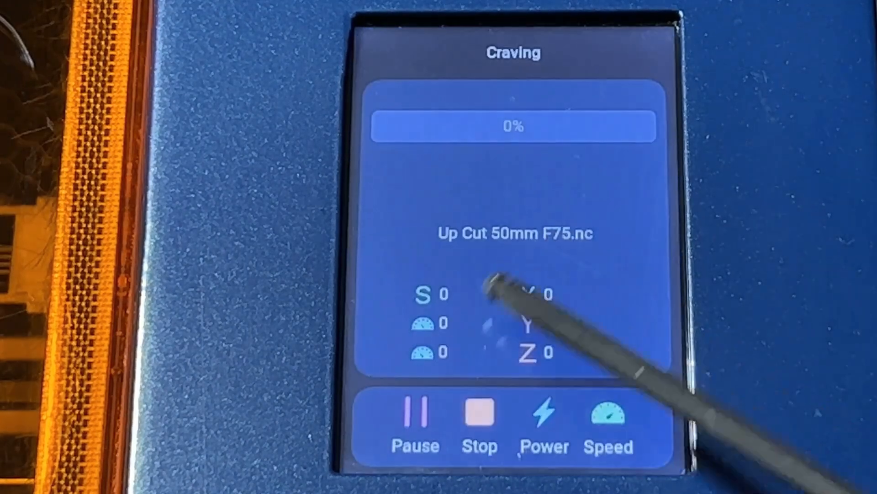
left_click(609, 422)
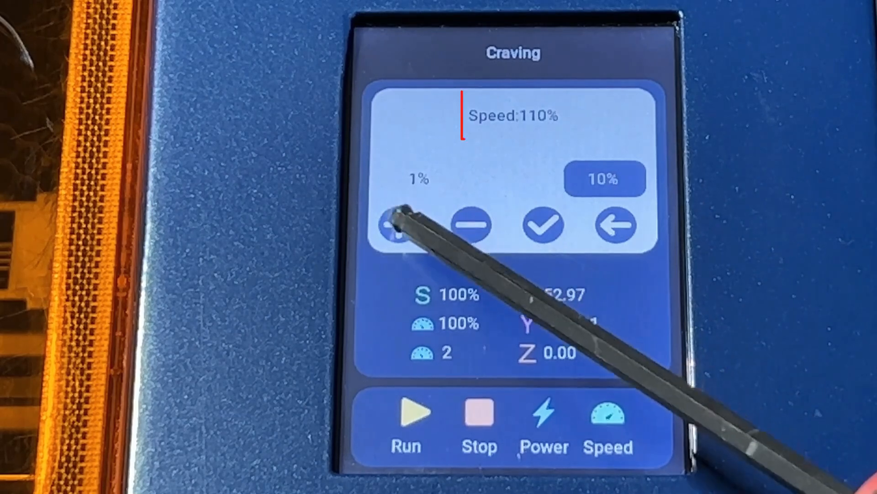
left_click(390, 225)
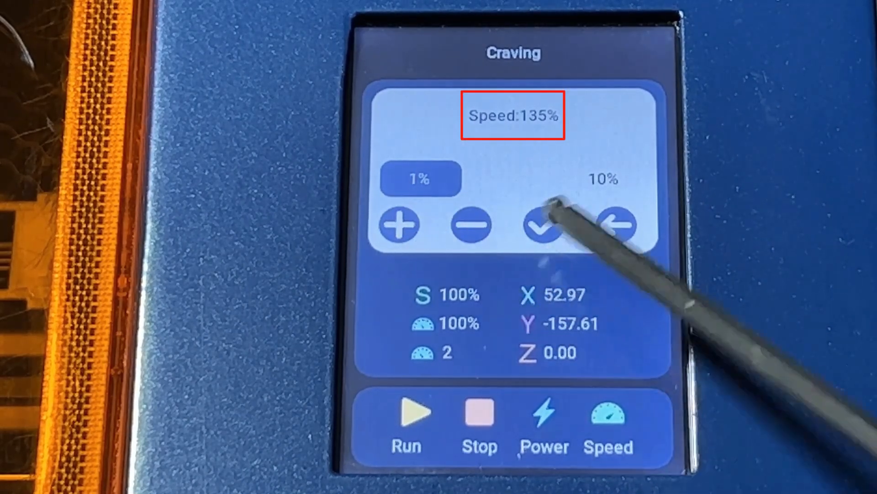
left_click(545, 225)
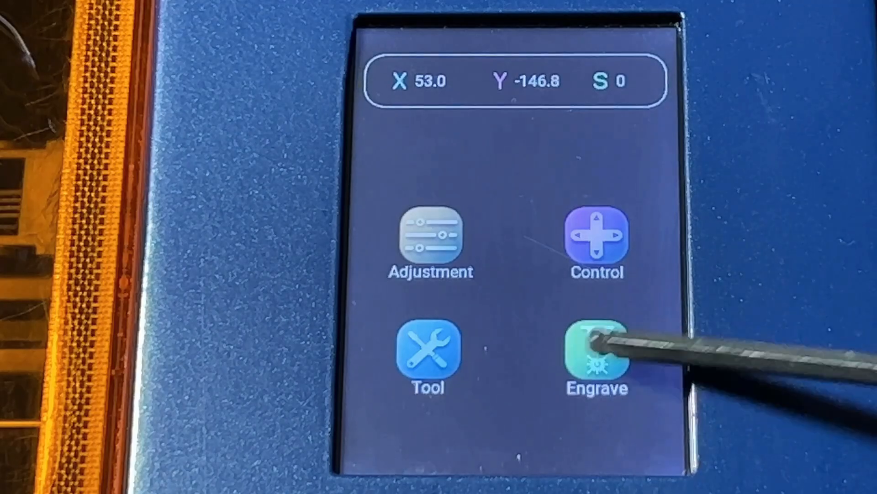
Choose a stored job file from the controller's Engrave file list
left_click(595, 355)
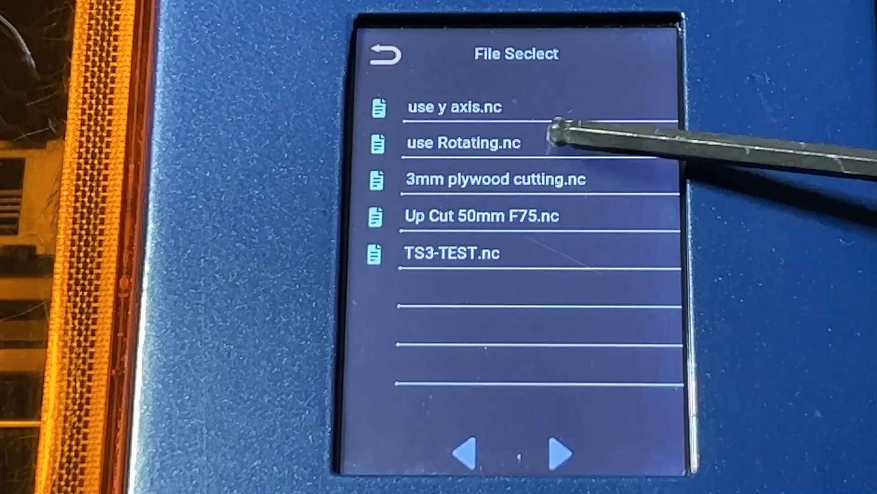
left_click(463, 144)
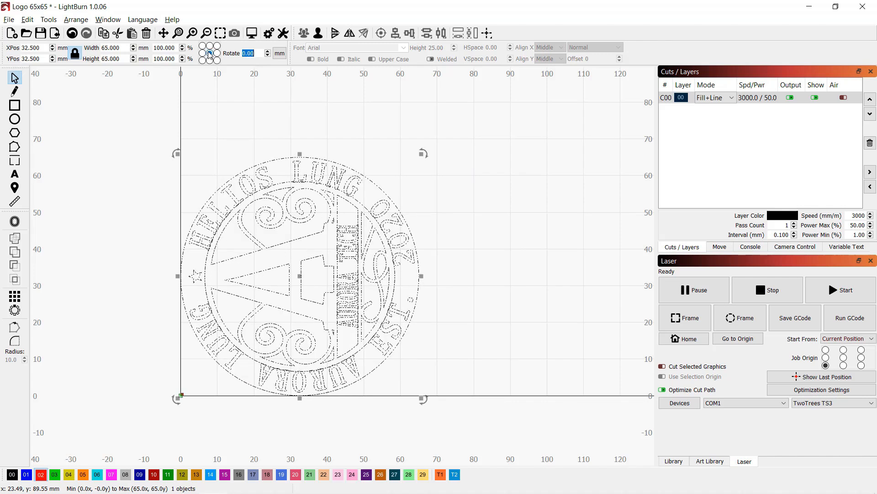
Preview the Logo 65x65 Fill+Line engraving, estimated at 12:26 total time
left_click(384, 137)
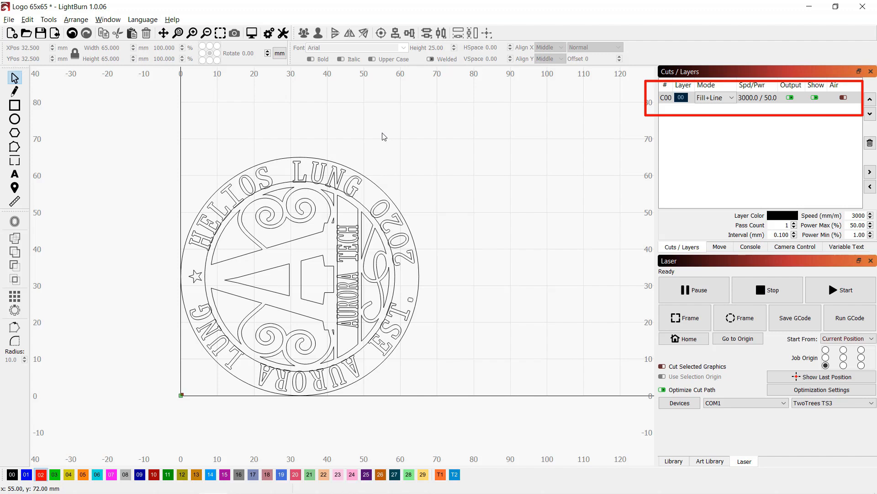
left_click(251, 33)
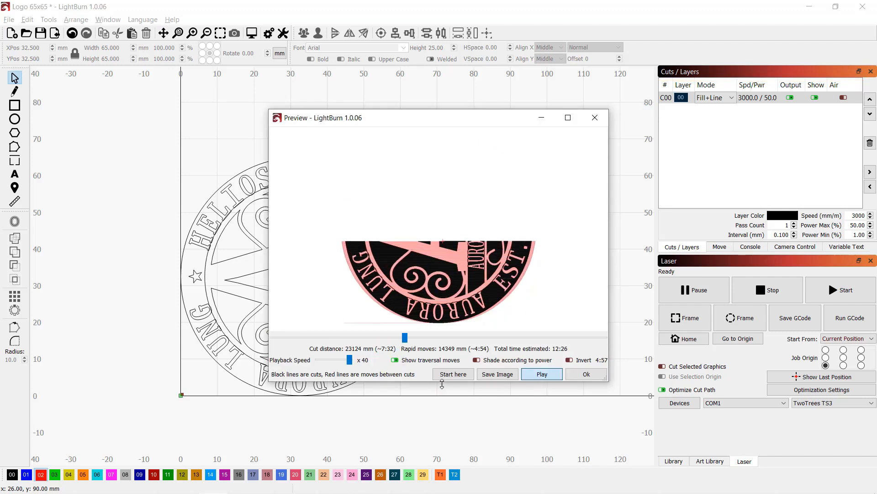